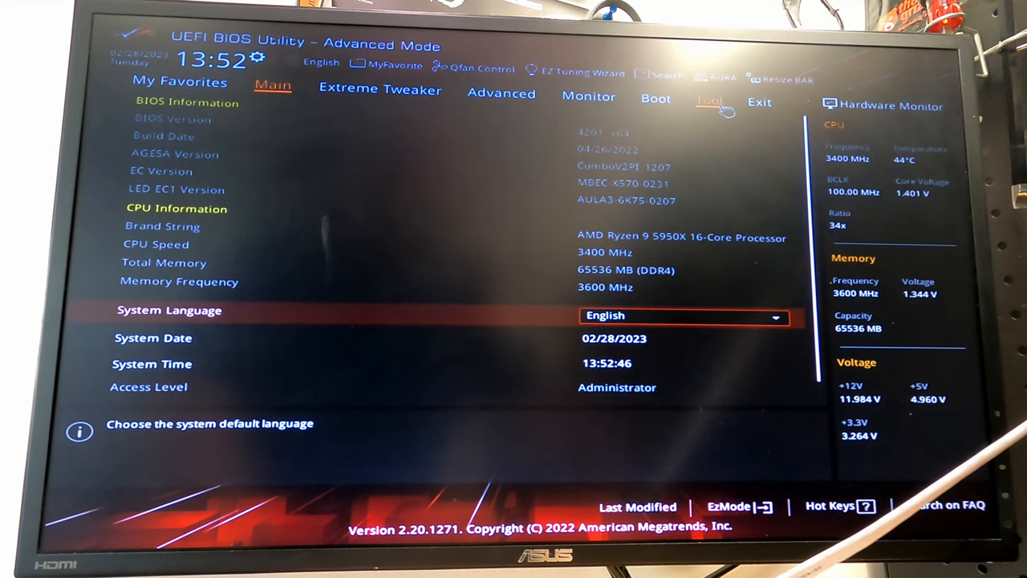
- Launch EZ Flash 3 from Tool, past the BitLocker notice; the chosen file is rejected as not a proper BIOS
{"action": "left_click", "coordinate": [709, 102]}
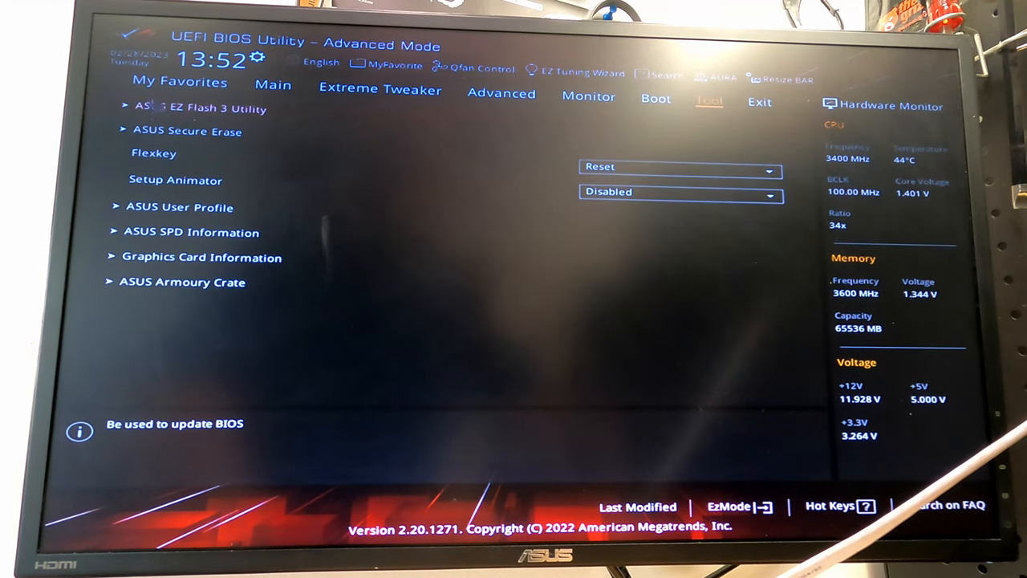
{"action": "left_click", "coordinate": [197, 108]}
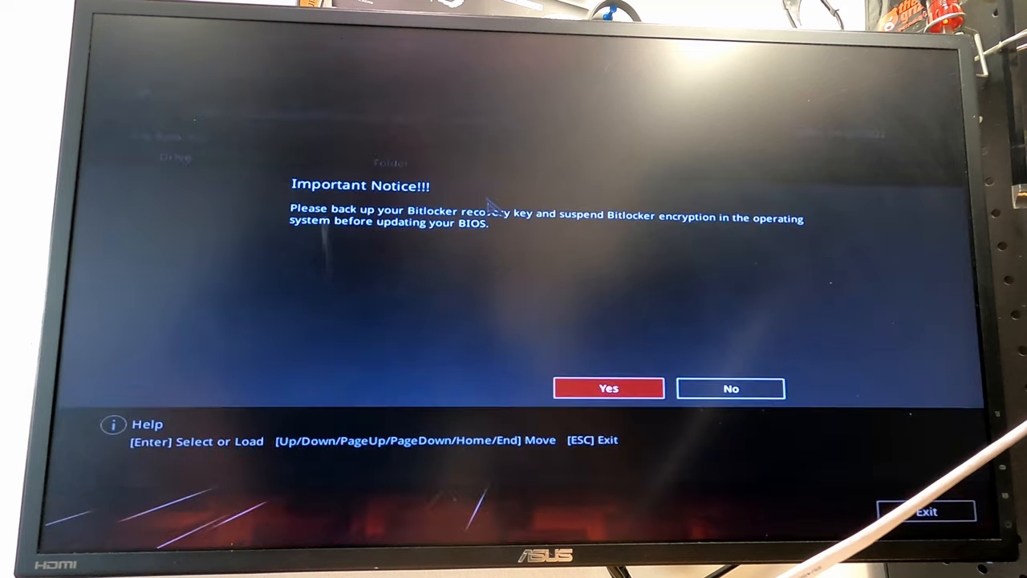
{"action": "left_click", "coordinate": [609, 388]}
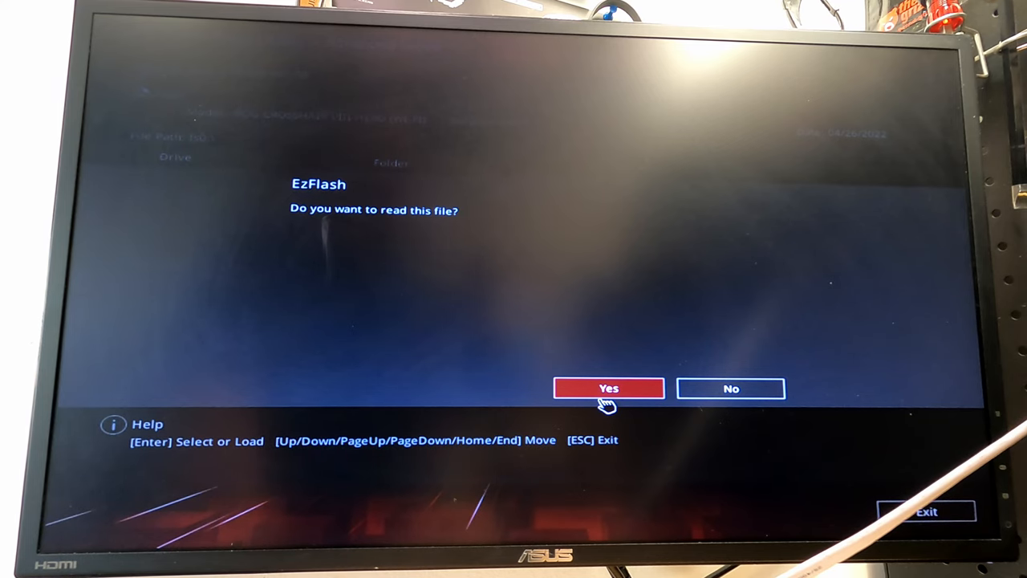
{"action": "left_click", "coordinate": [609, 389]}
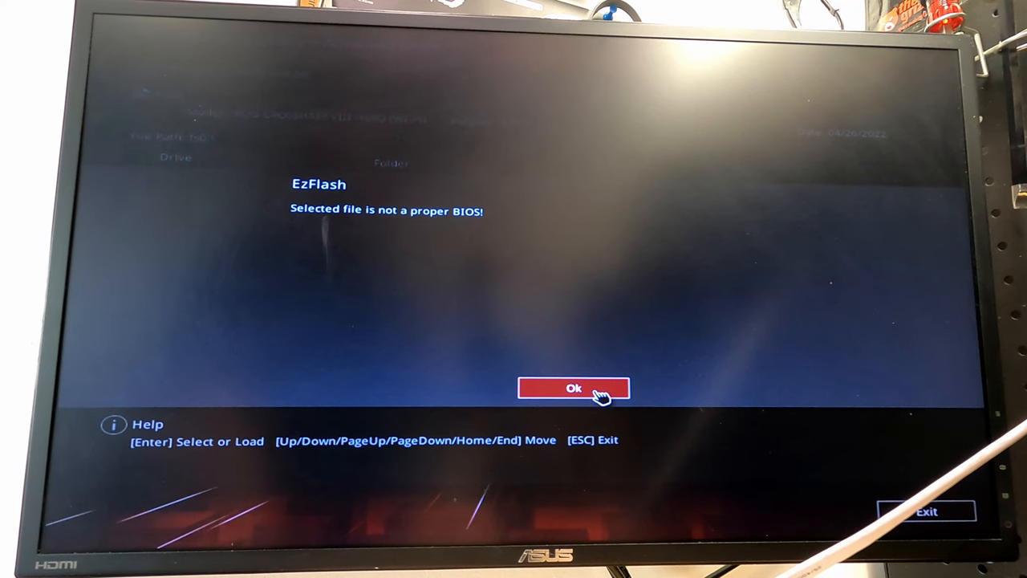
{"action": "left_click", "coordinate": [574, 388]}
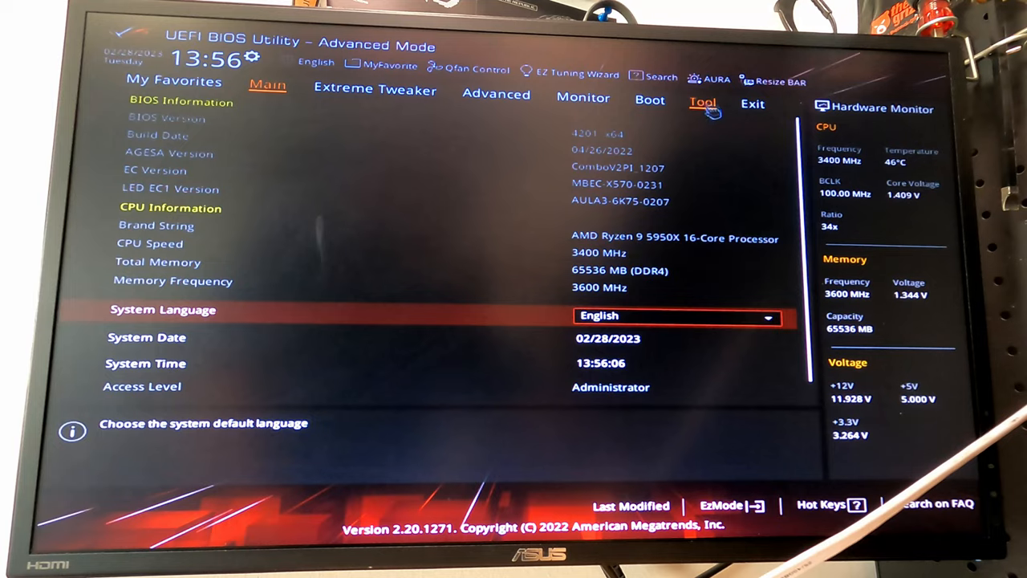
- Relaunch EZ Flash 3, pick the 4402 Crosshair VIII Hero .CAP file on fs0, and confirm reading
{"action": "left_click", "coordinate": [698, 104]}
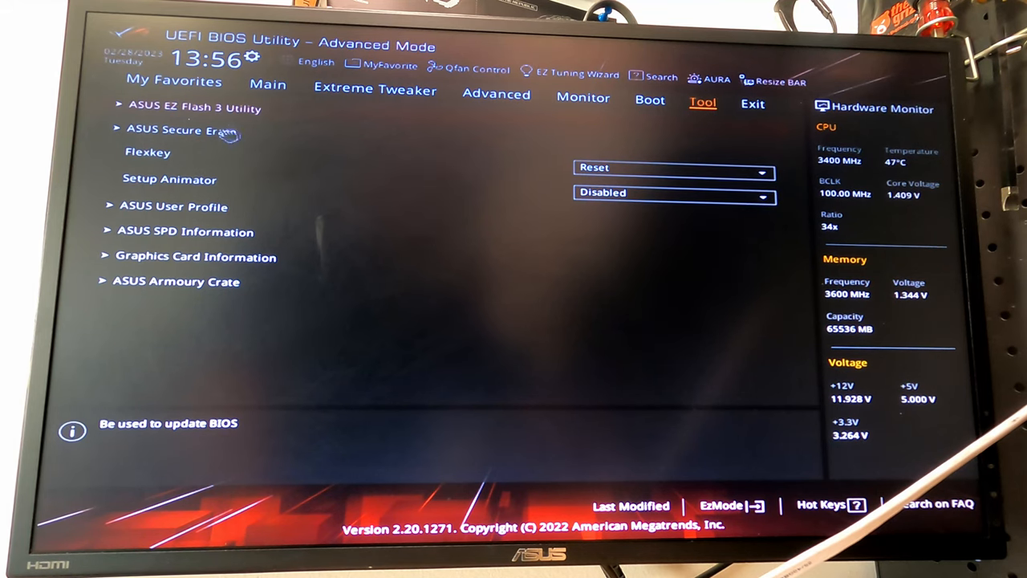
{"action": "left_click", "coordinate": [187, 109]}
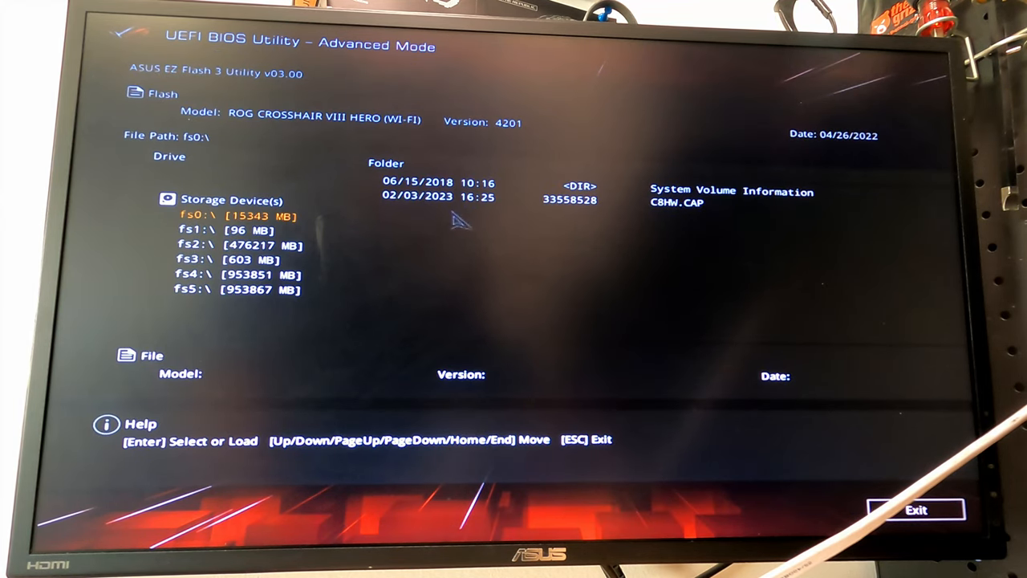
{"action": "left_click", "coordinate": [674, 202]}
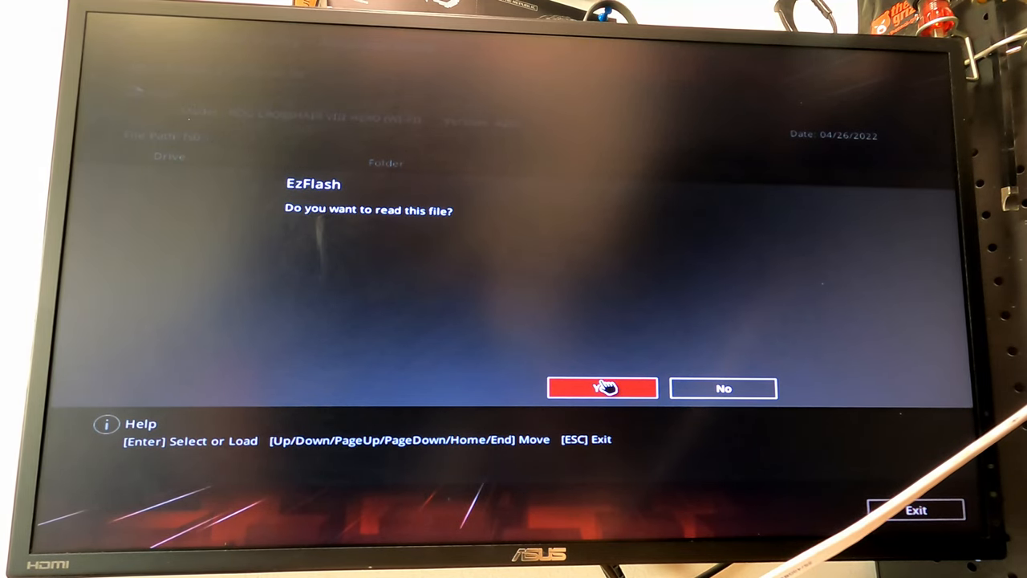
{"action": "left_click", "coordinate": [601, 388]}
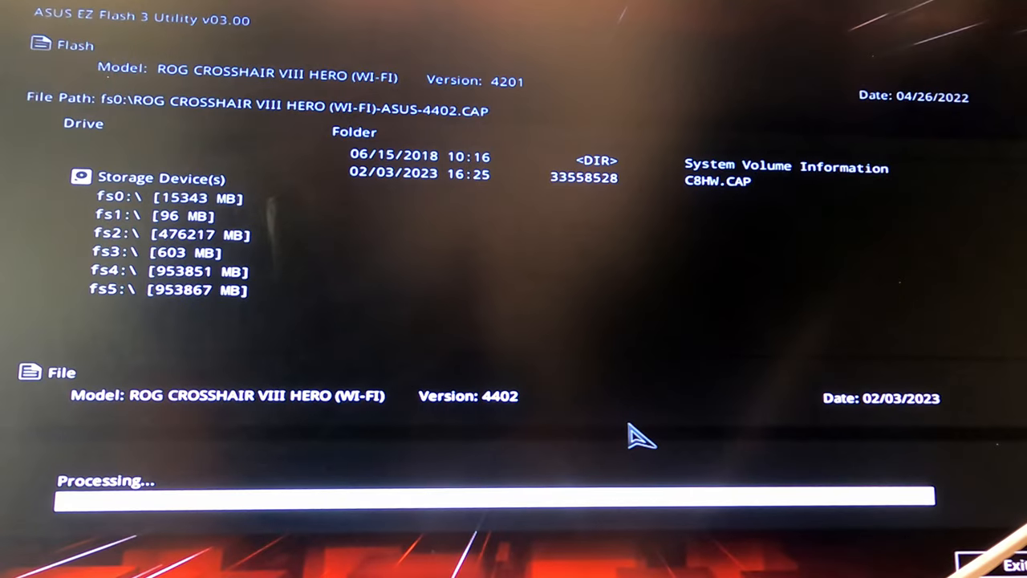